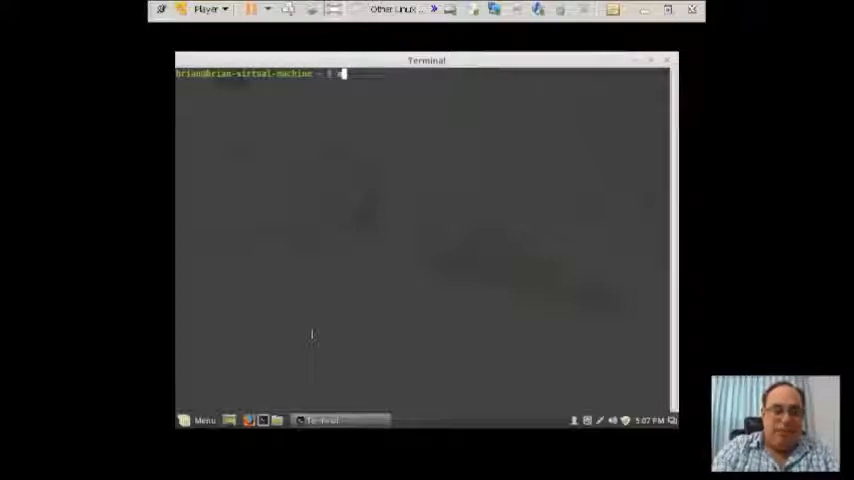
- Type 'apt-get' at the shell prompt without running it
text(apt)
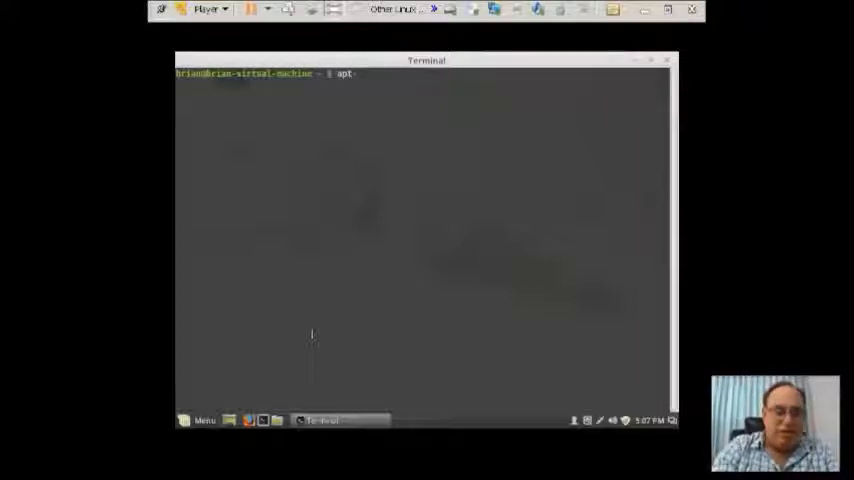
text(-get)
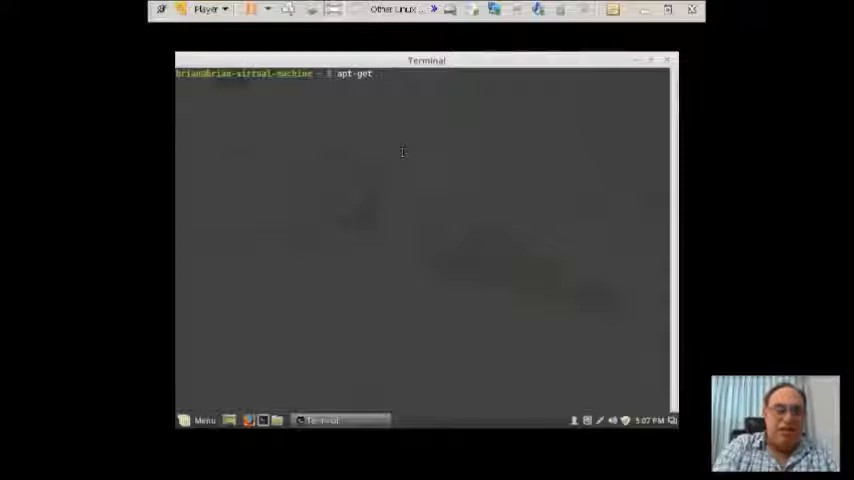
- Run 'apt-get -h' to print help ending with 'This APT has Super Cow Powers.'
text(-h)
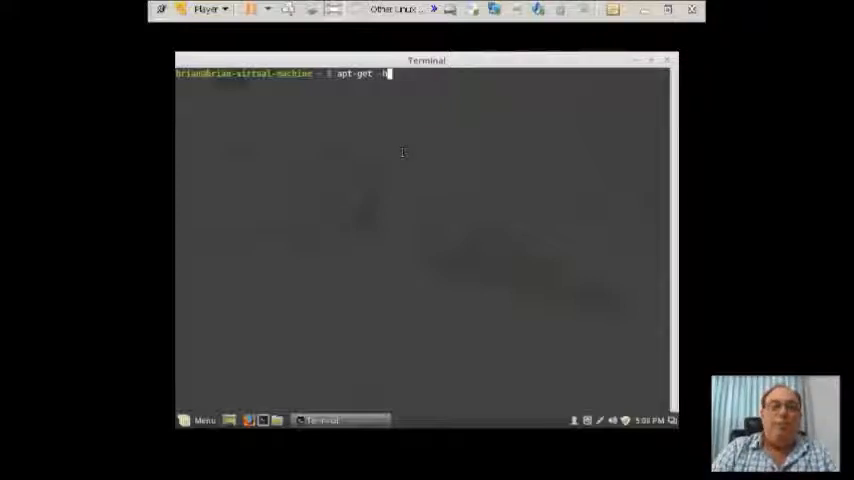
key(Return)
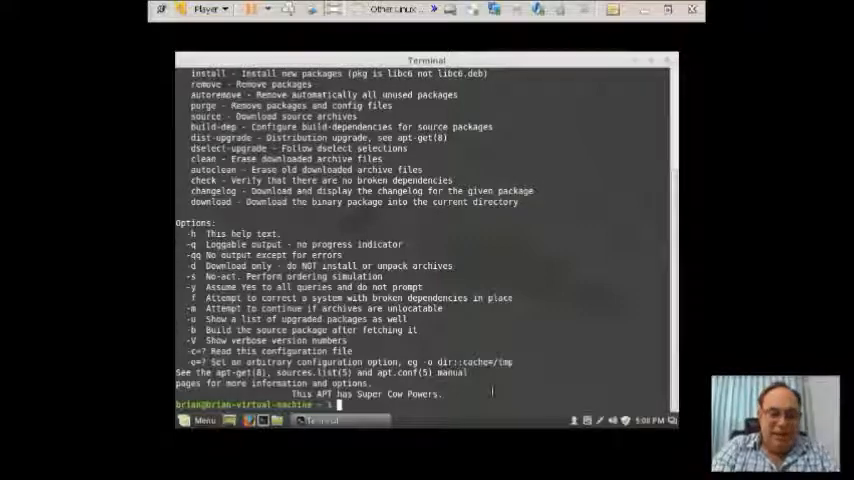
- Run 'apt-get moo' to print the ASCII cow and 'Have you mooed today?'
text(apt-get)
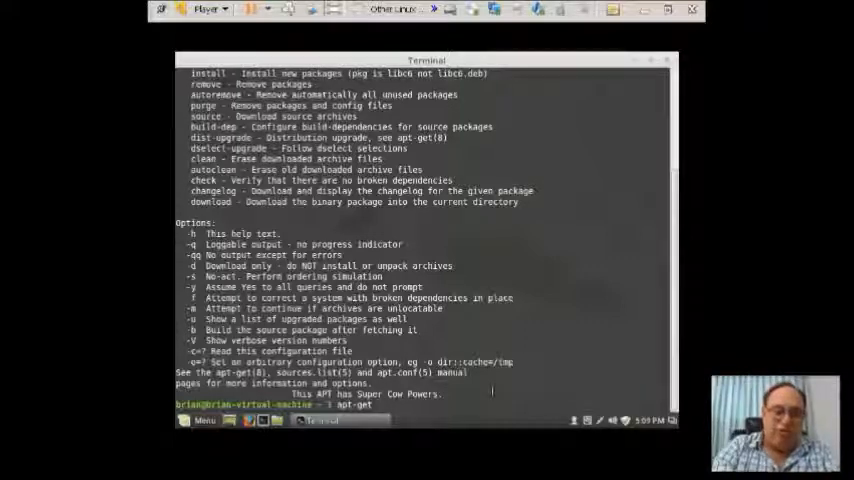
text(moo)
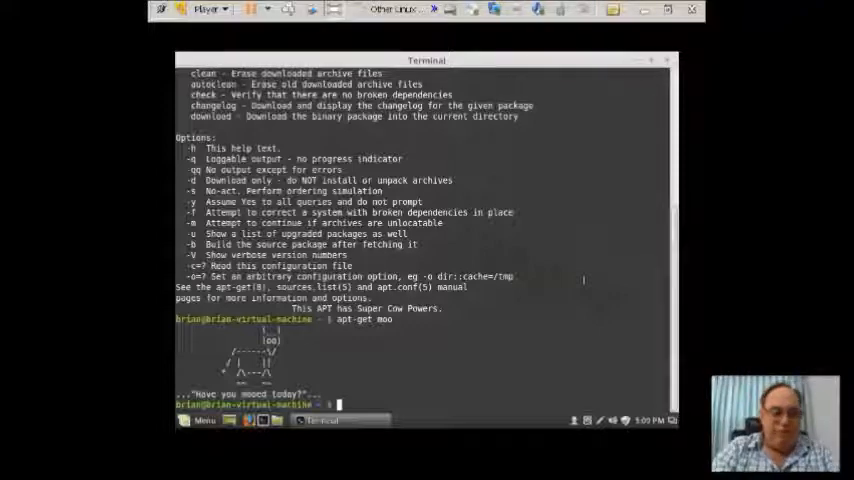
- Run 'aptitude -h', listing options and 'This aptitude does not have Super Cow Powers.'
text(aptitu)
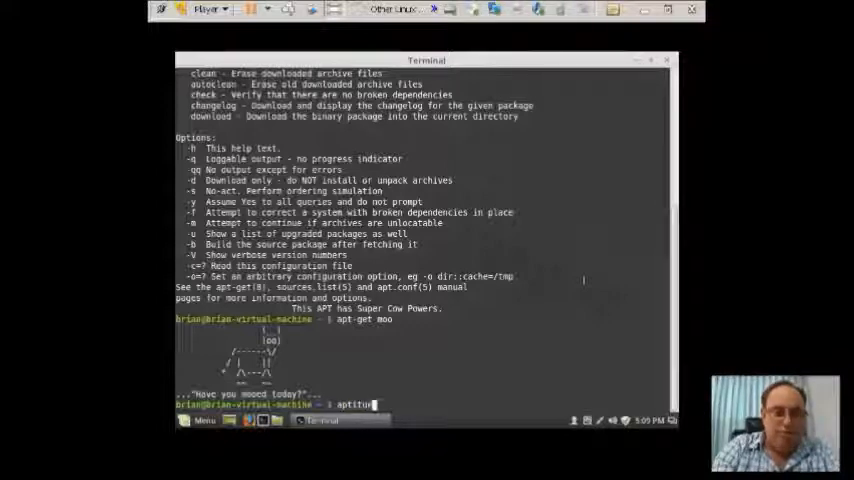
text(aptitude)
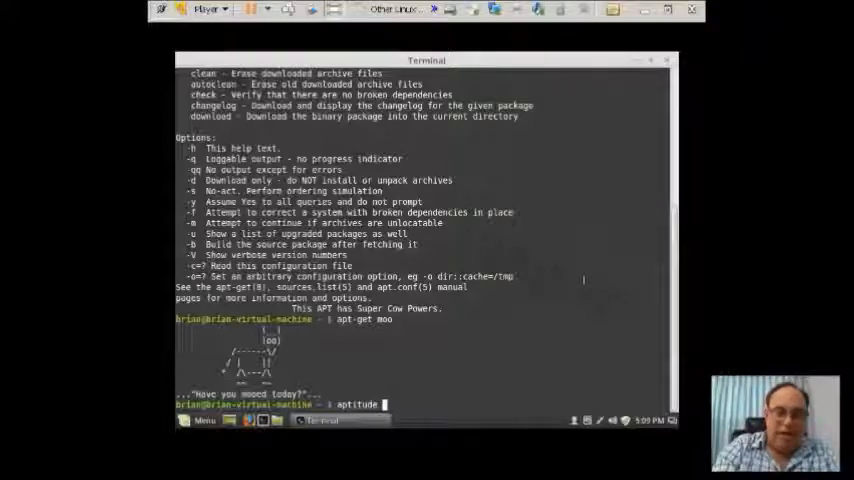
text(-h)
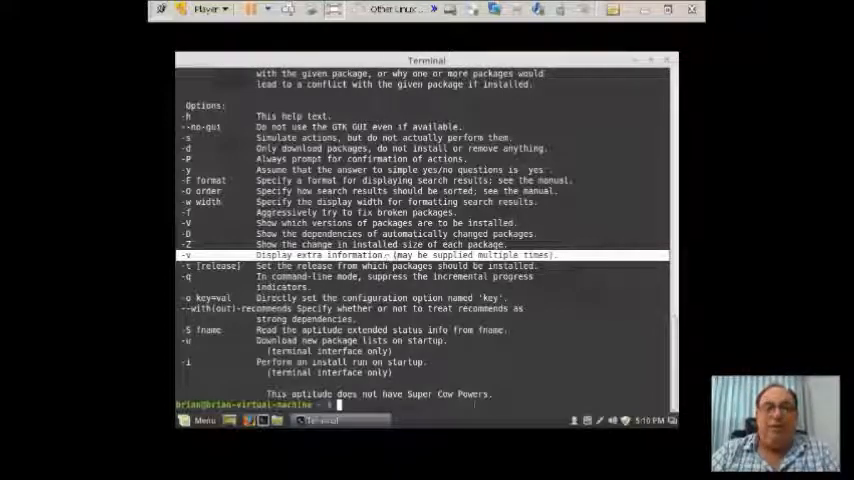
- Run 'aptitude moo' after misspelled 'apptitude moo' fails, getting 'There are no Easter Eggs'
text(aptitude moo)
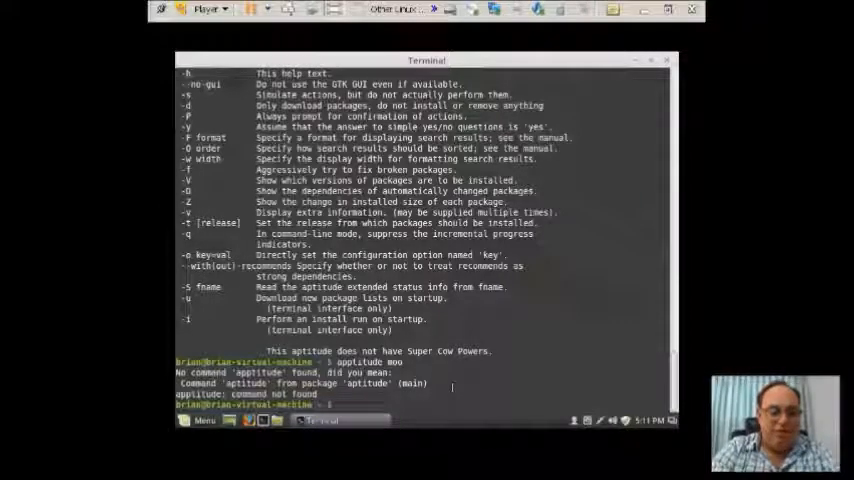
text(aptitude)
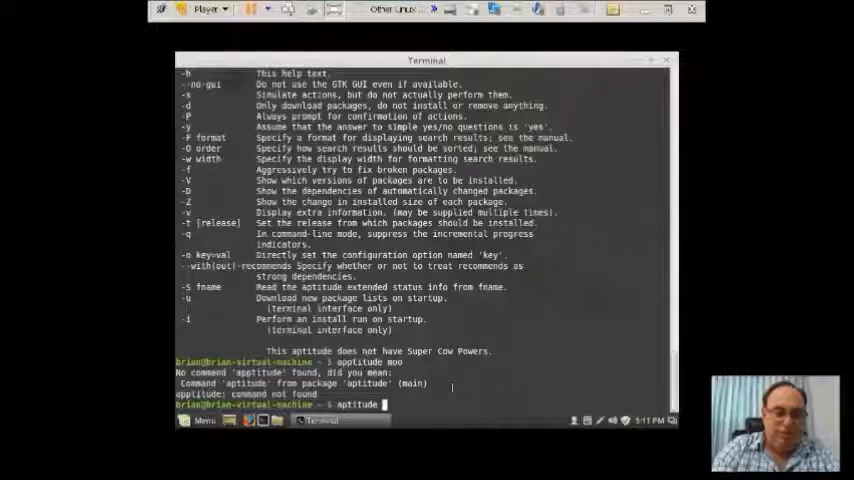
text(moo)
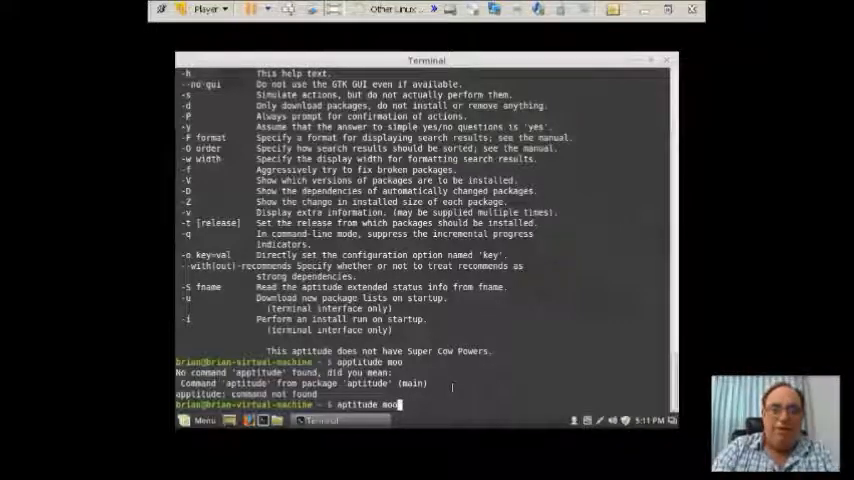
key(Return)
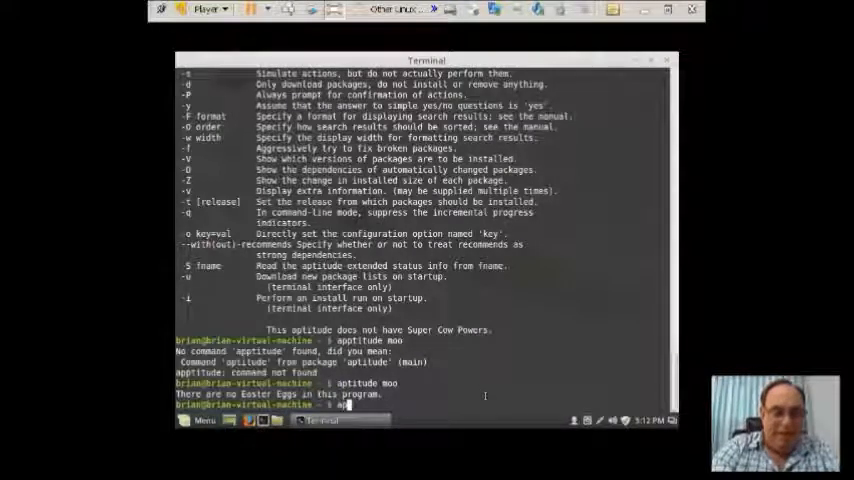
- Run aptitude moo with -v and -vv, escalating to 'Didn't I already tell you…'
text(aptitude)
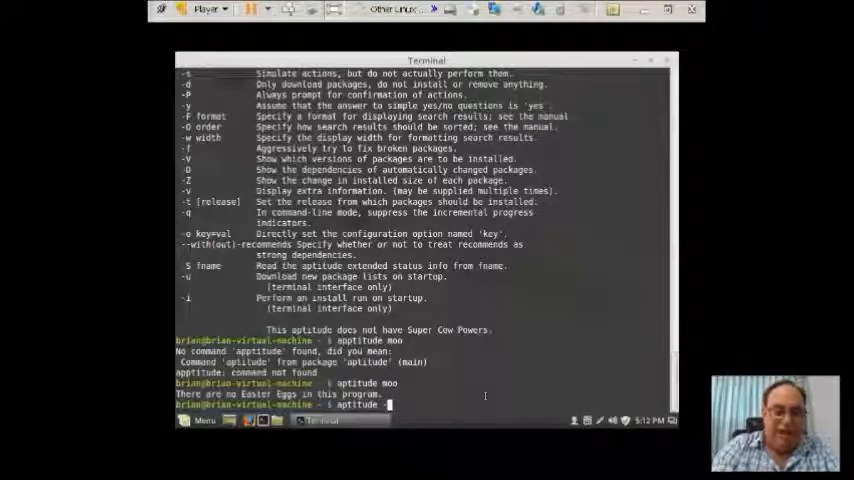
text(-v)
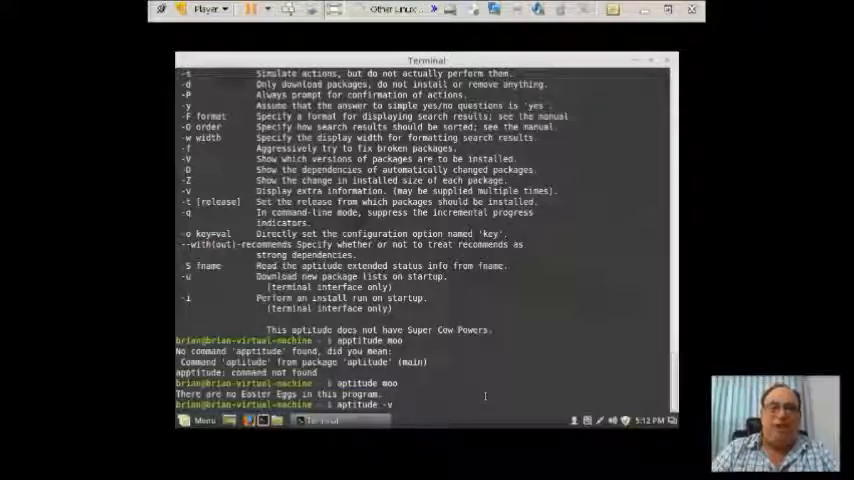
text(mom)
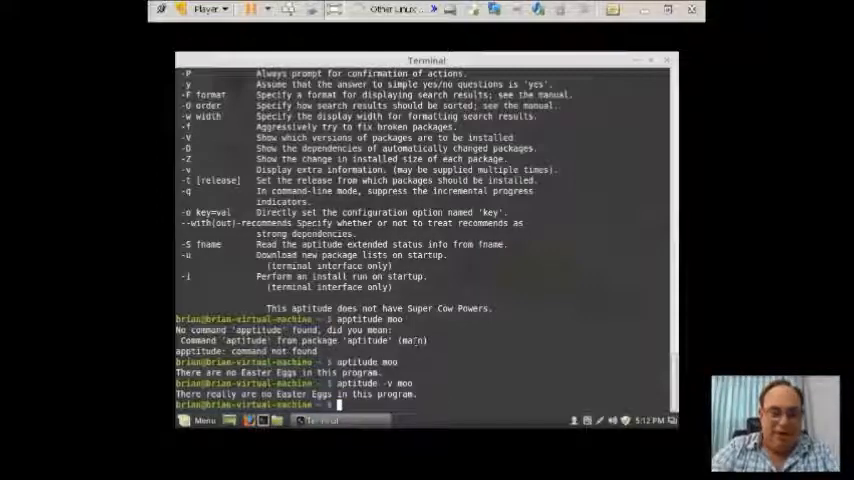
text(aptitude -vv)
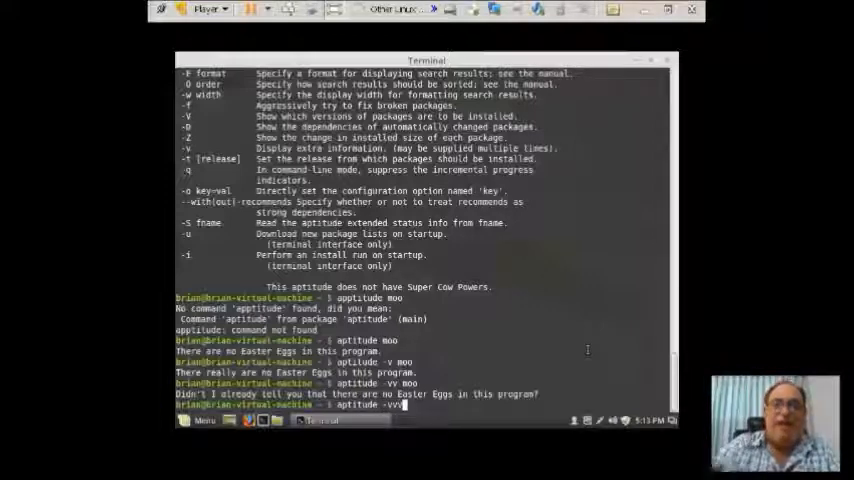
- Run 'aptitude -vvv moo' ('Stop it!') and 'aptitude -vvvv moo' (Easter Egg offer)
text(v)
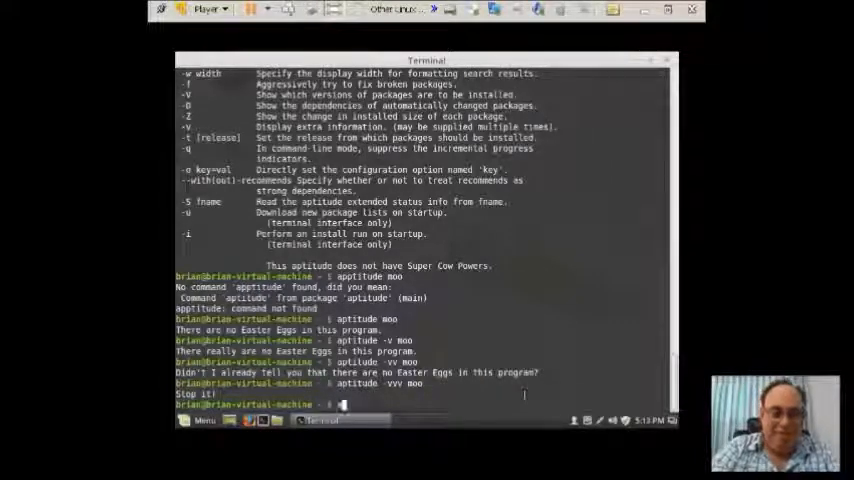
text(aptitude)
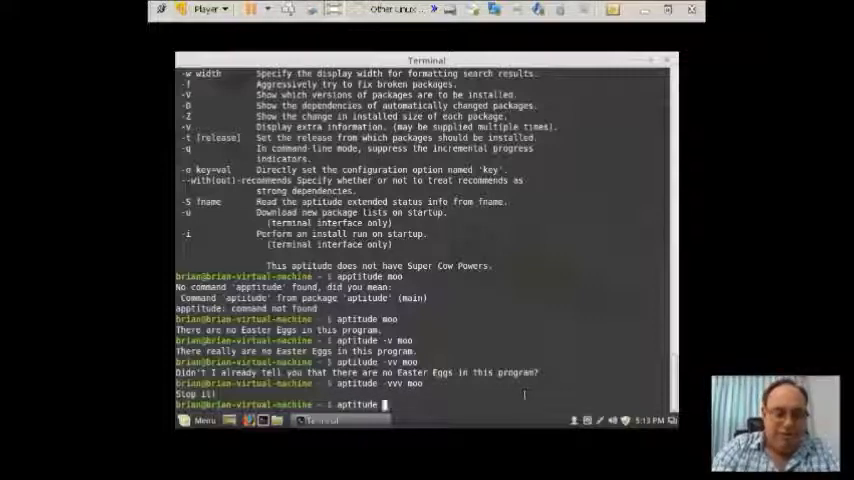
text(-vv)
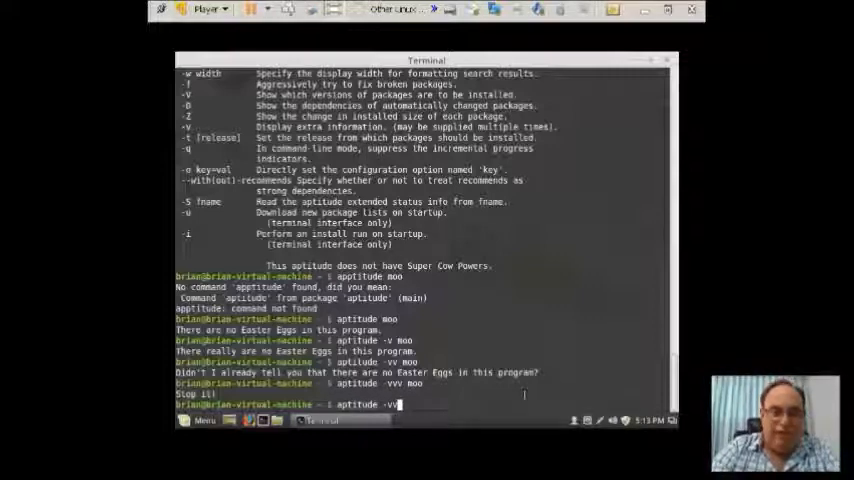
text(vv)
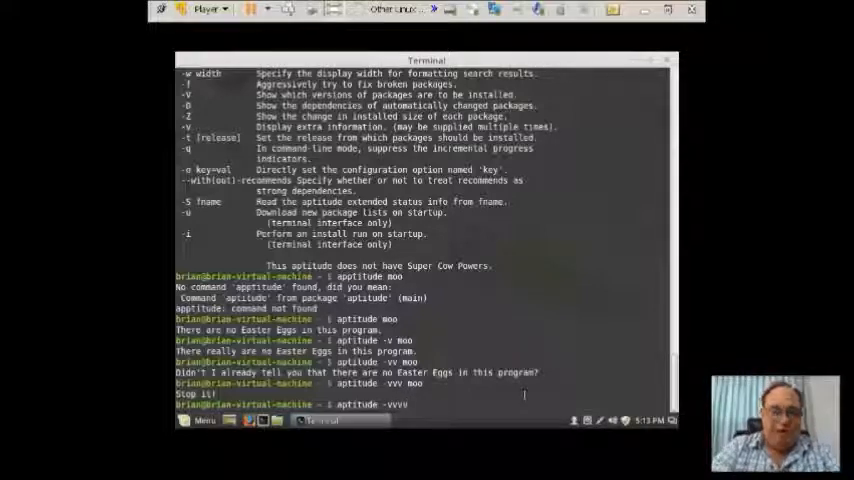
text(moo)
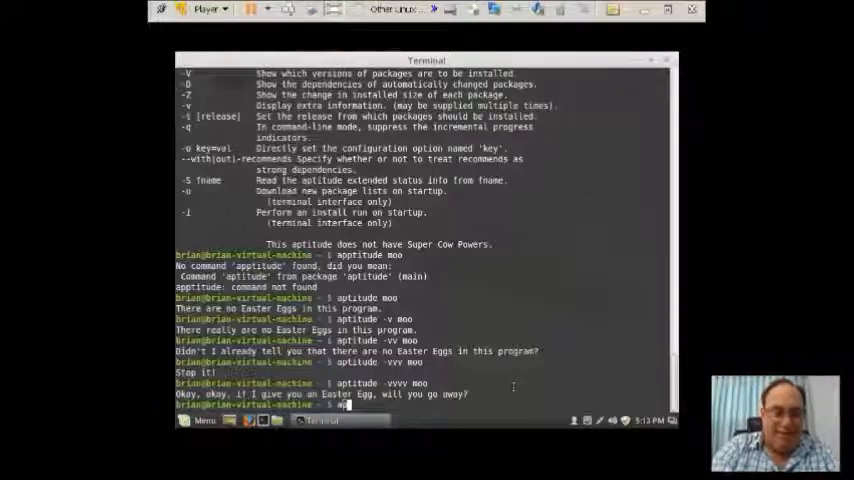
- Run 'aptitude -vvvvv moo' to get 'All right, you win.' and an ASCII drawing
text(aptitude -)
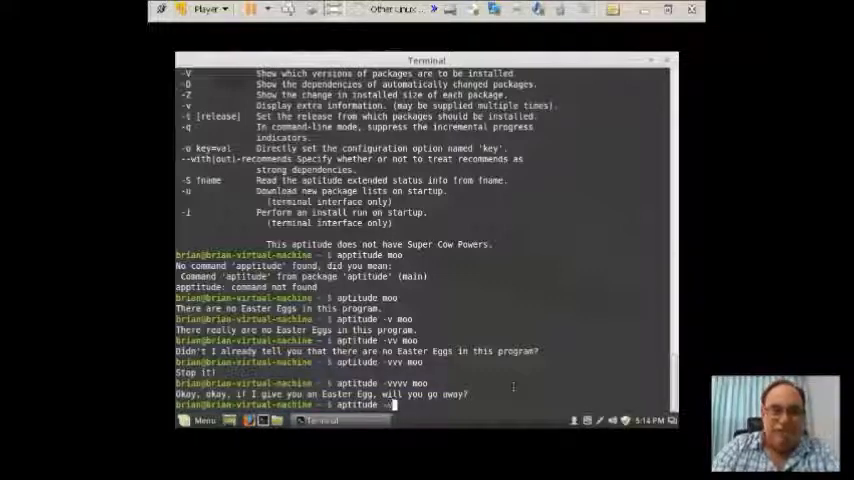
text(vvvv moo)
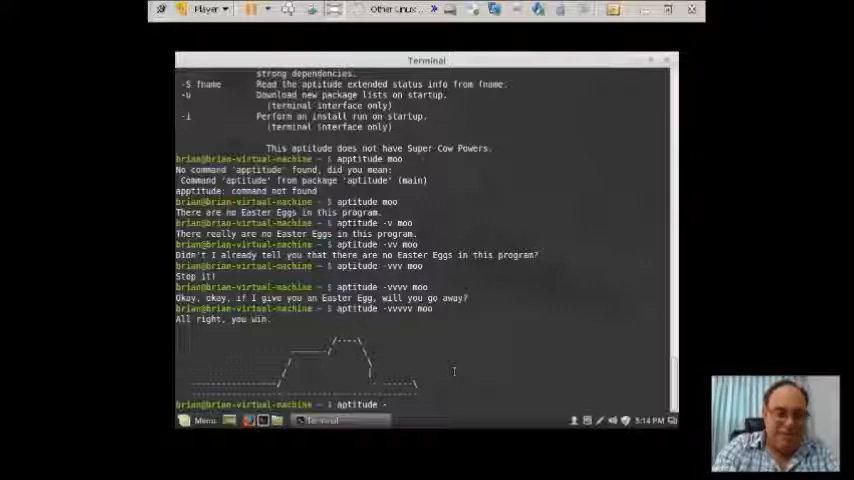
- Run 'aptitude -vvvvvv moo', revealing the drawing is an elephant eaten by a snake
text(-v)
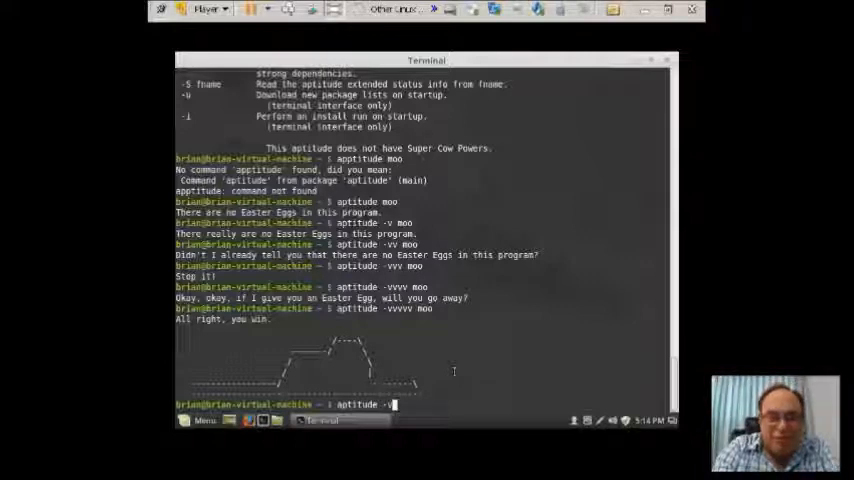
text(vvvv)
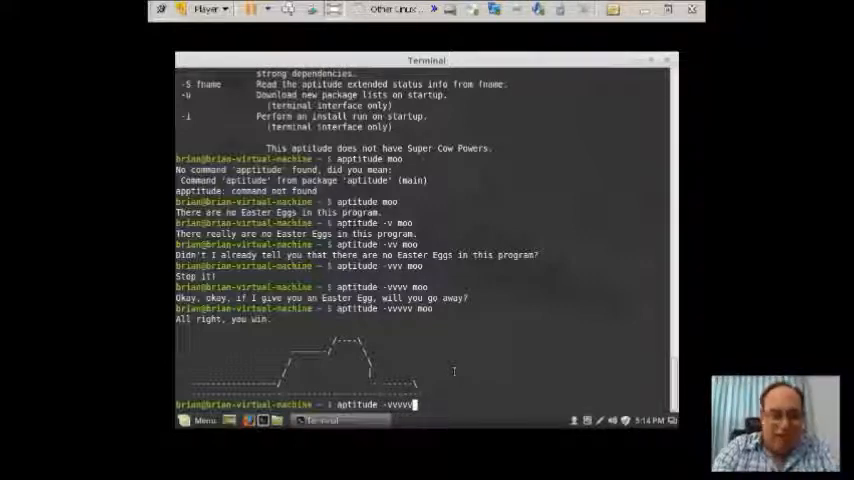
text(mo)
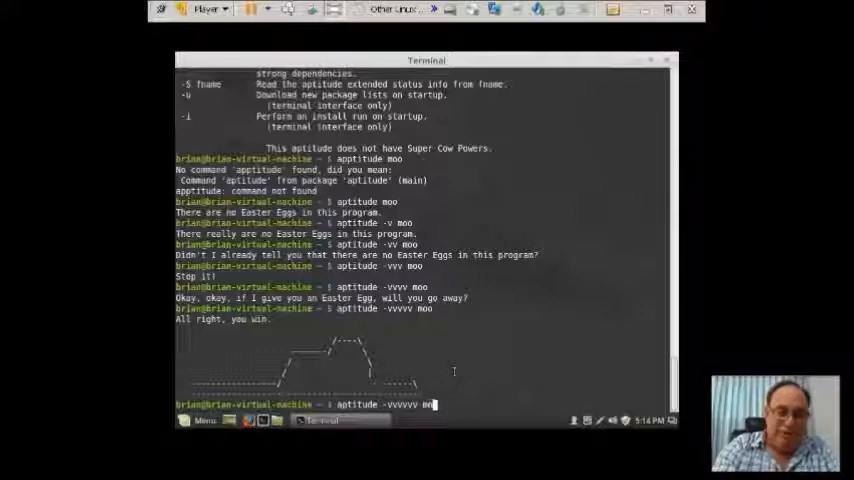
key(Return)
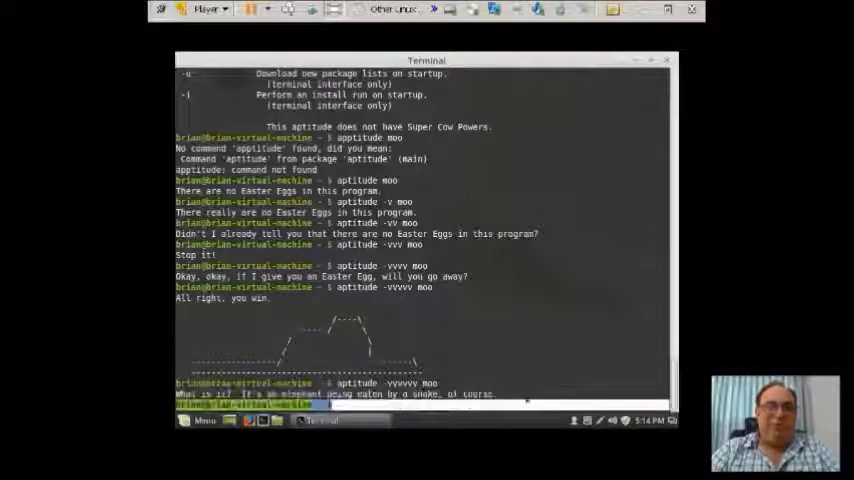
key(Return)
text(aptitude -)
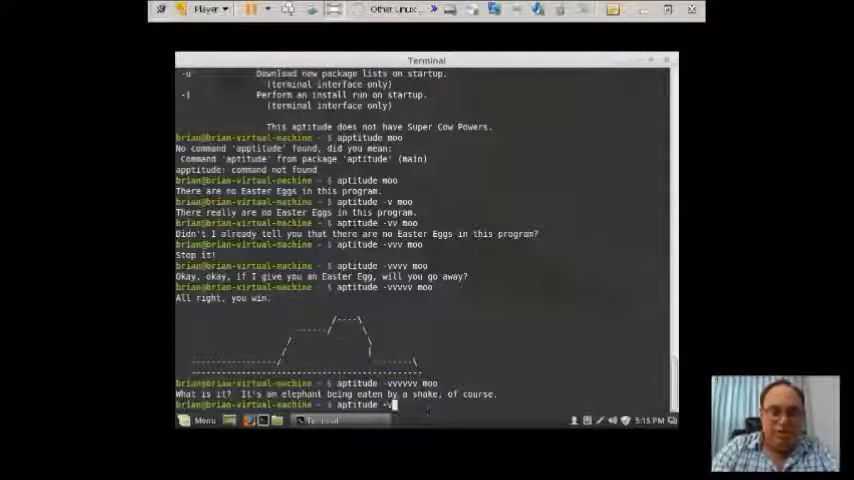
text(vvv)
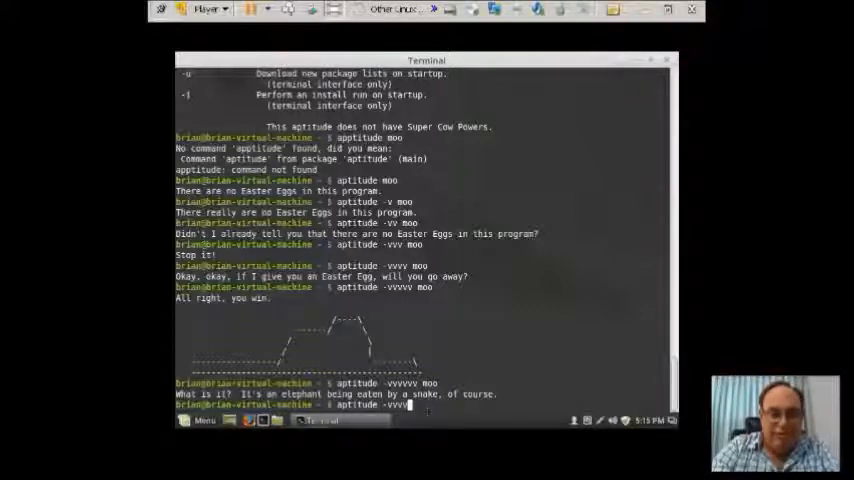